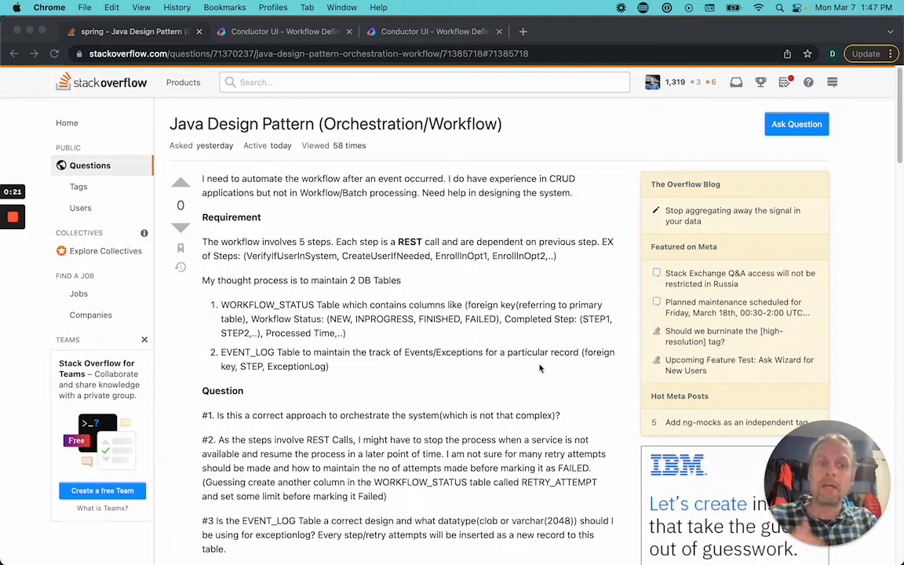
mouse_move(508, 367)
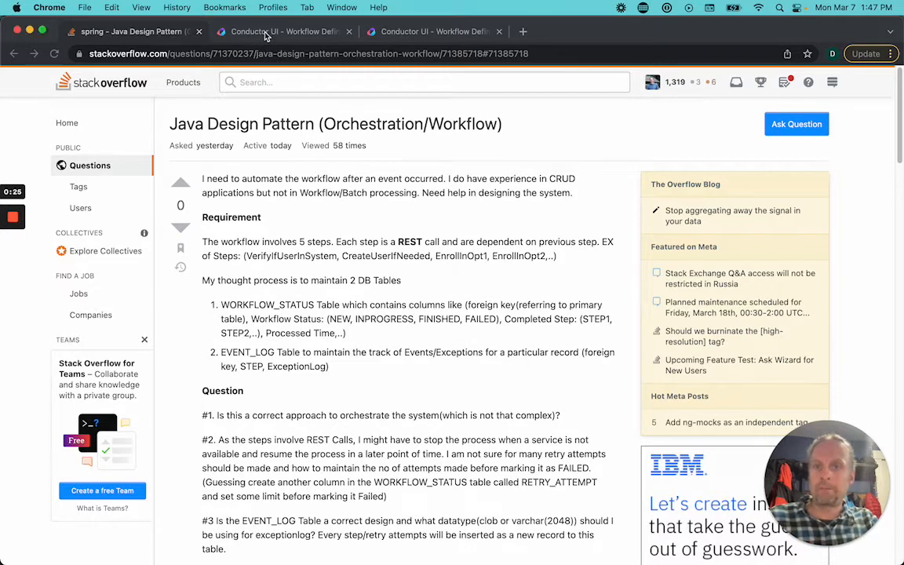
Step: Review the Stack_overflow_sequential_http definition JSON, including the Get_IP and Get_weather HTTP tasks
click(282, 31)
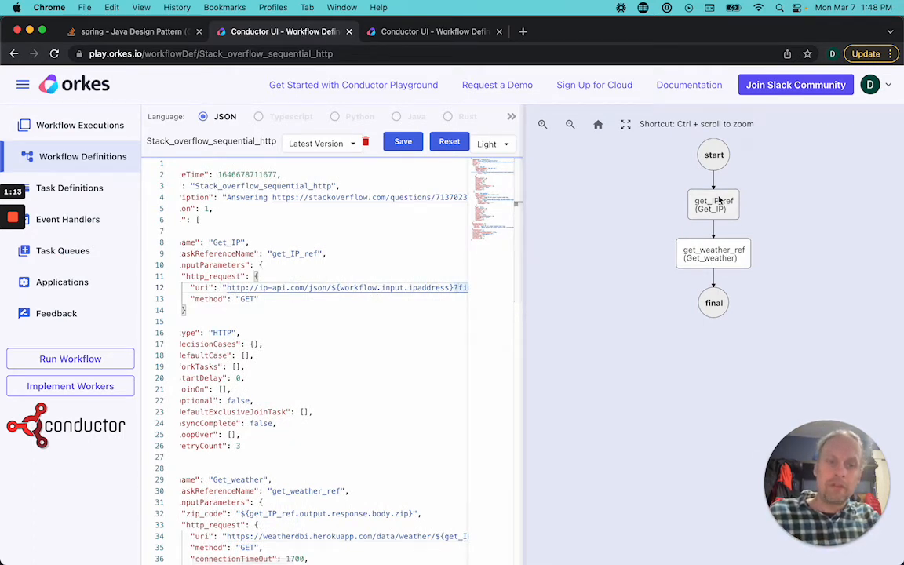
scroll(down, 3)
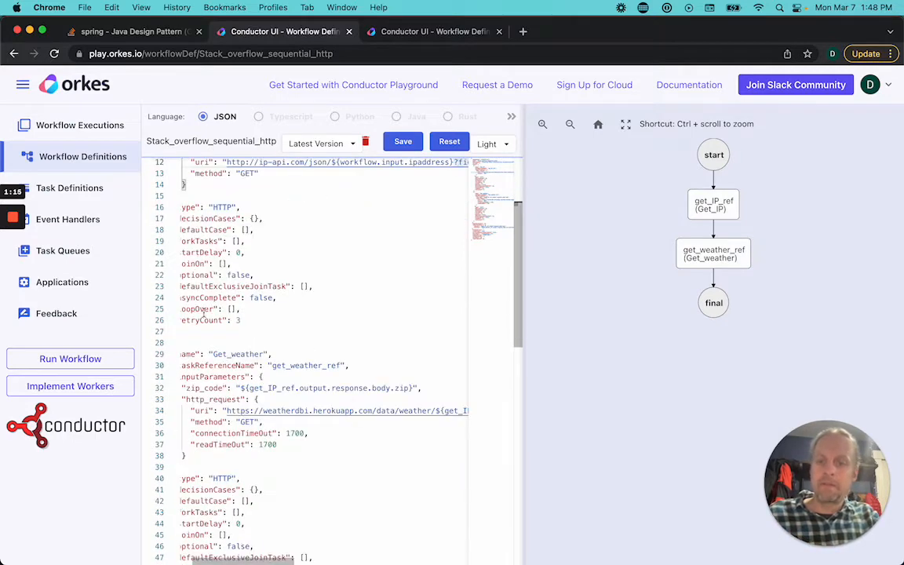
scroll(down, 3)
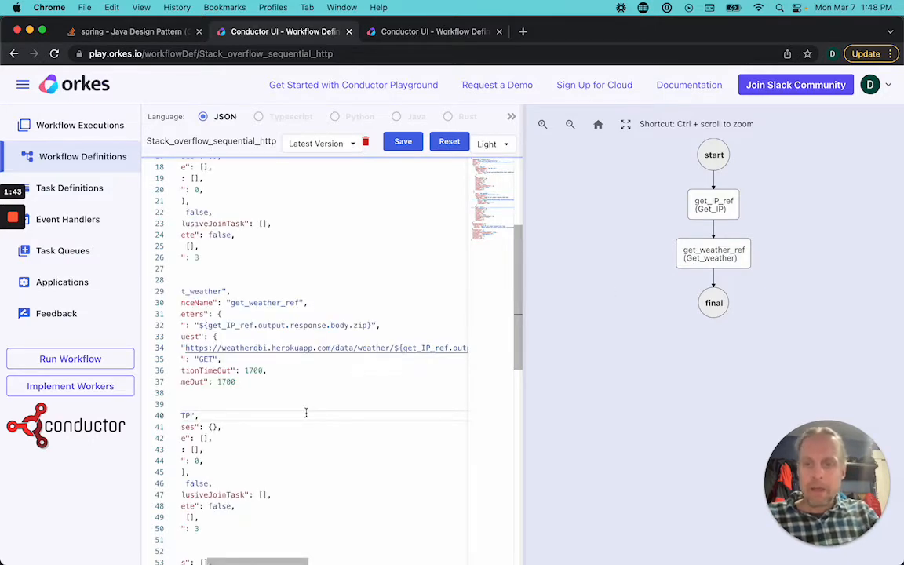
scroll(down, 3)
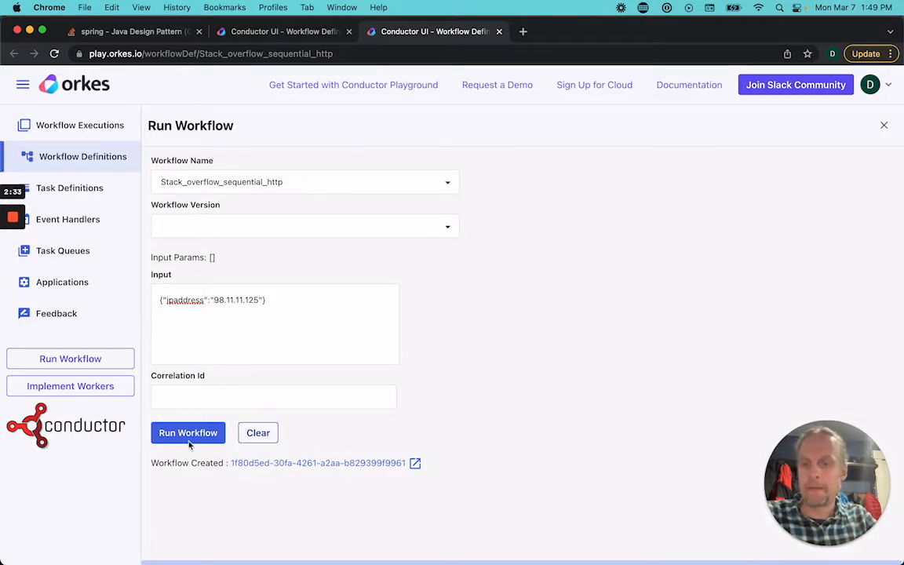
Step: Run Stack_overflow_sequential_http again with IP 98.11.11.125, creating a new execution ID
click(188, 433)
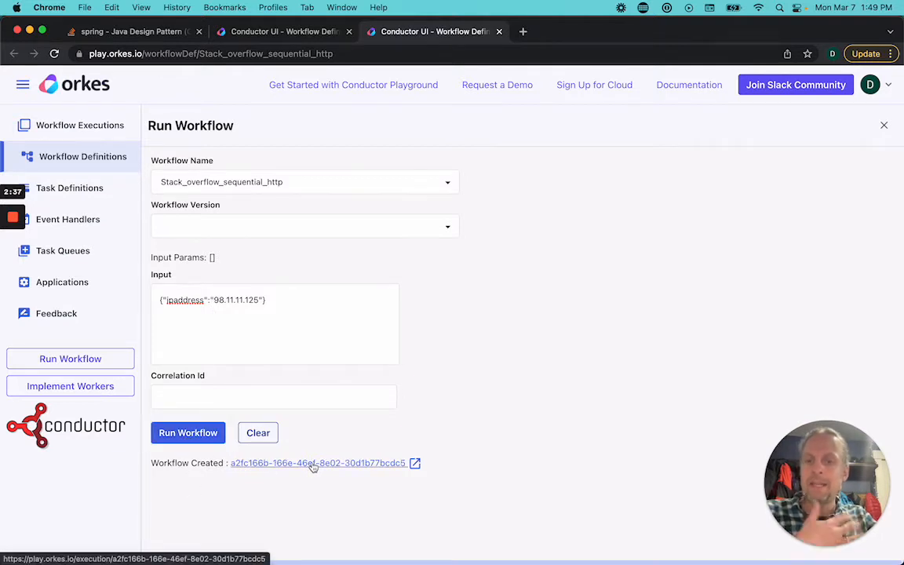
Step: View the new failed execution's timeline showing get_weather timing out after 4 attempts
click(317, 461)
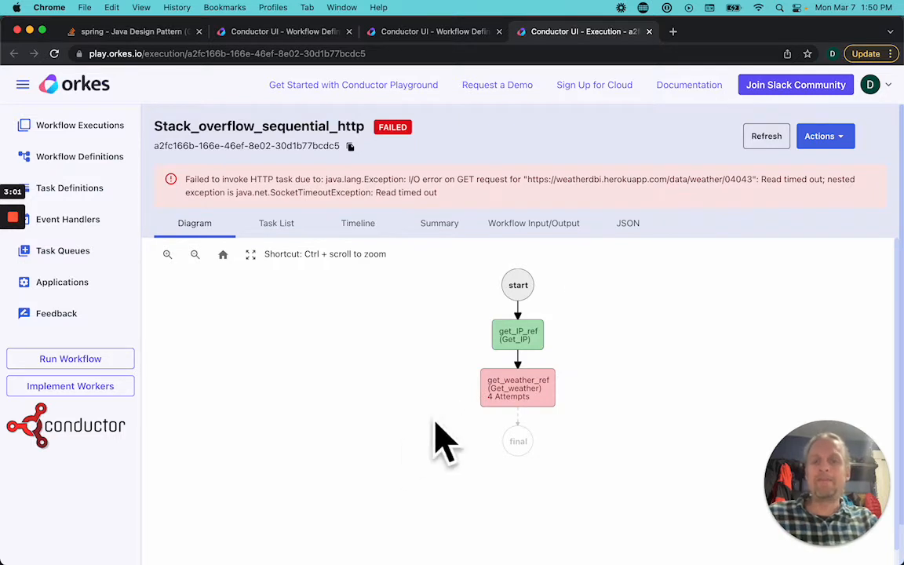
mouse_move(481, 408)
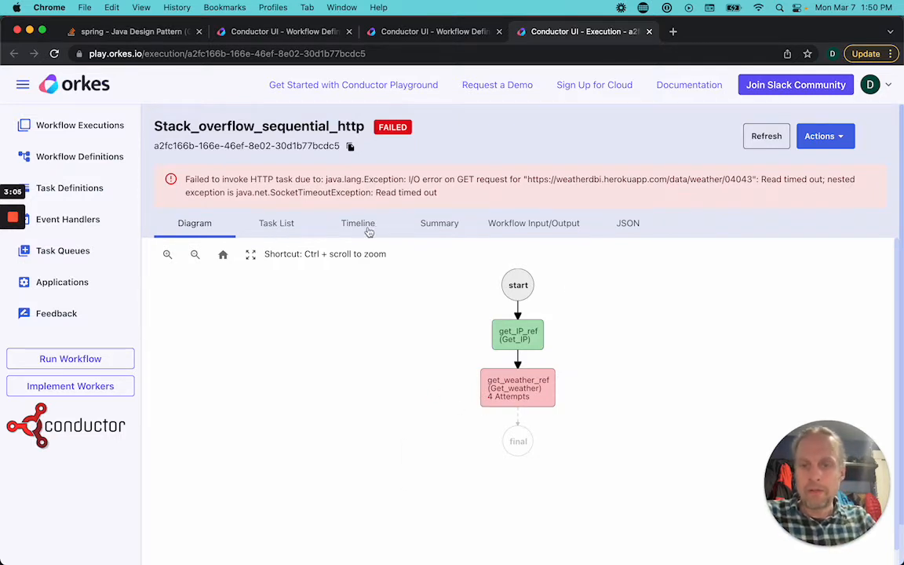
click(358, 223)
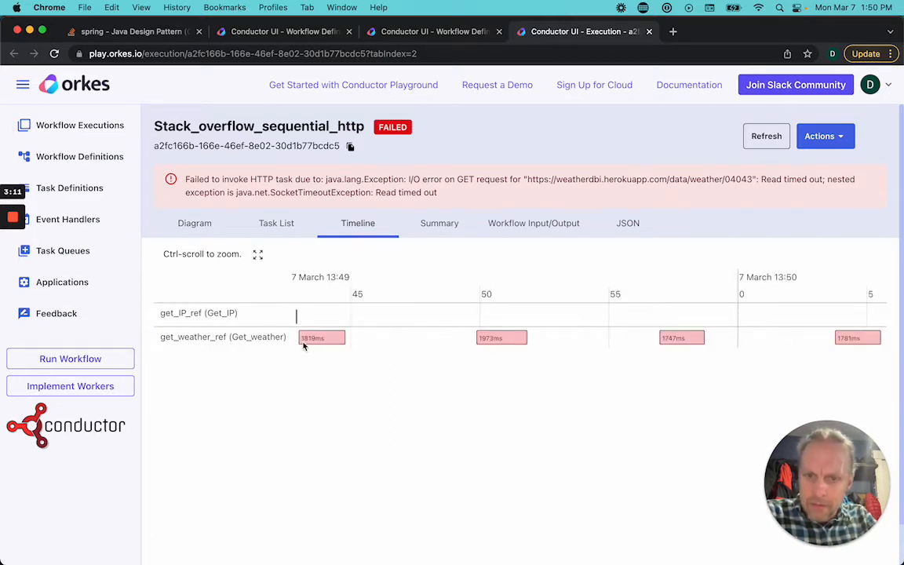
mouse_move(483, 348)
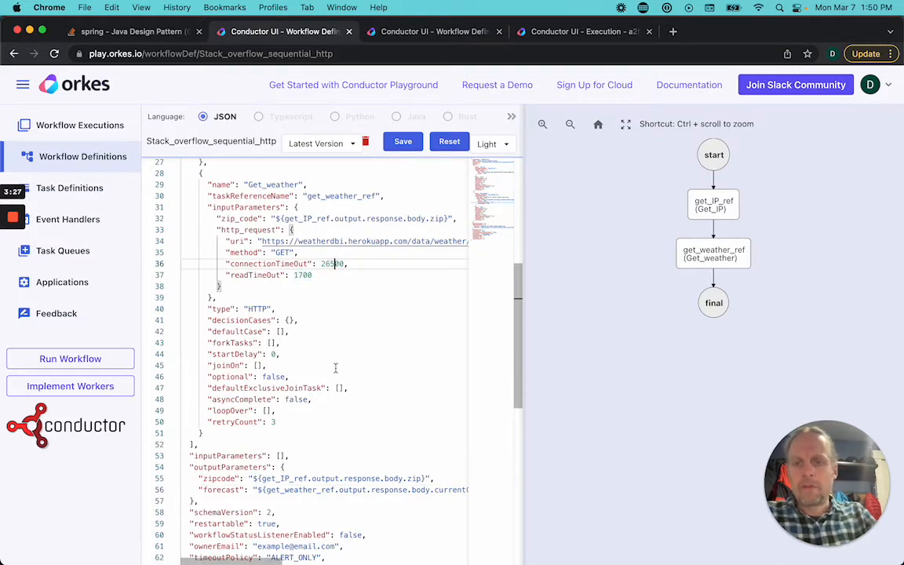
Step: Set Get_weather connectionTimeOut and readTimeOut to 2500 and save the definition
text(2500)
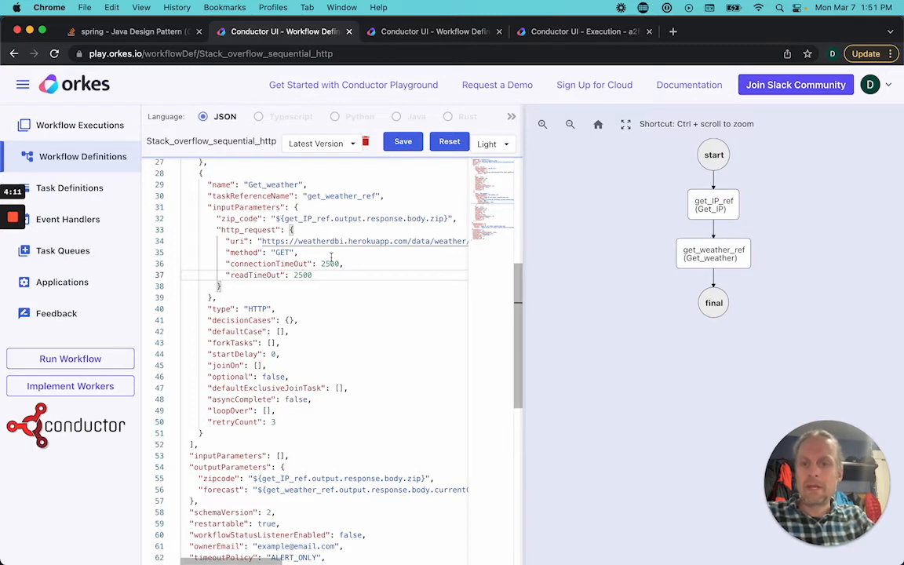
click(402, 141)
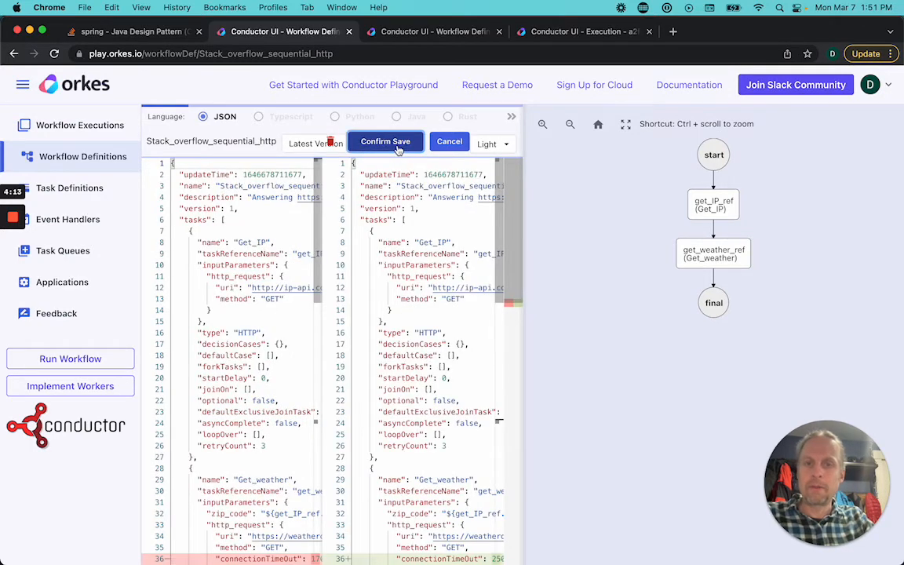
click(385, 141)
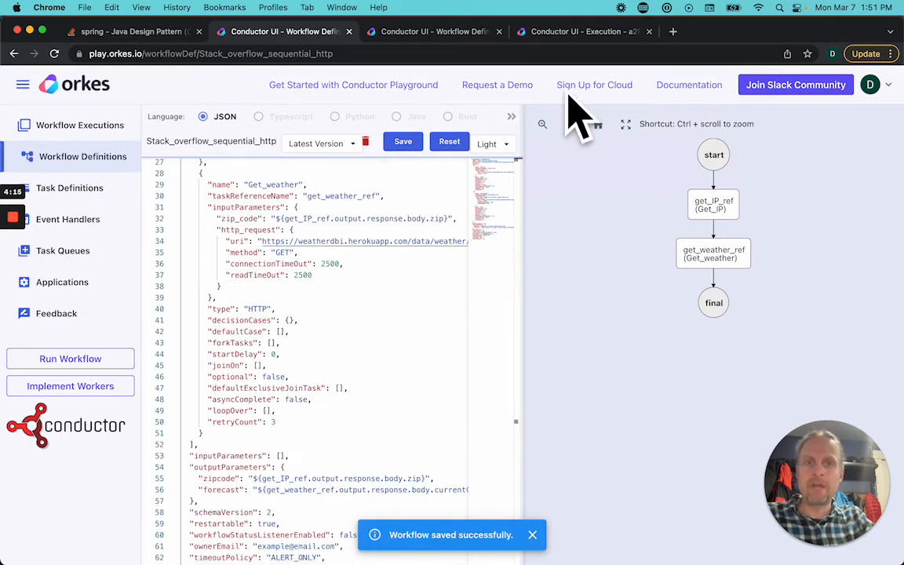
Step: Restart the failed execution with the latest definitions and confirm it completes, get_weather succeeding on attempt 4
click(584, 32)
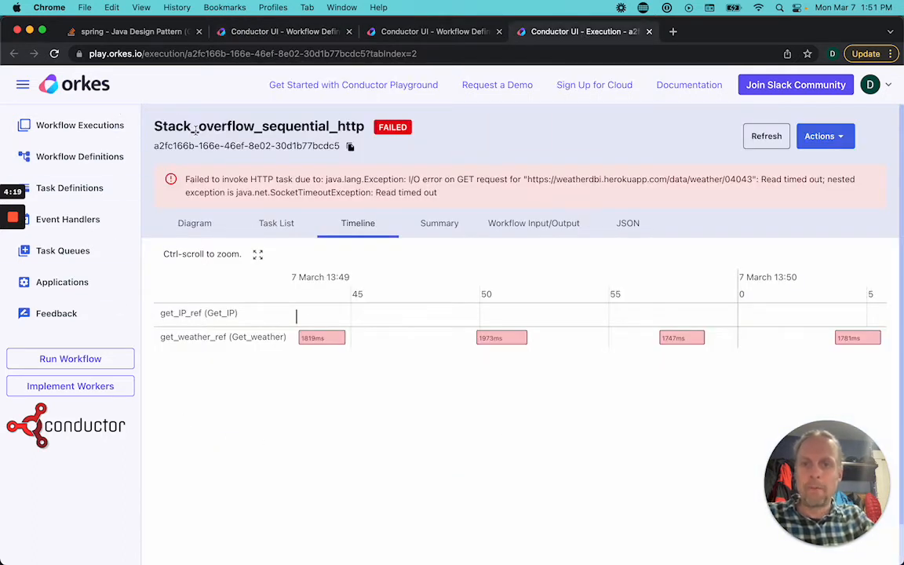
click(824, 135)
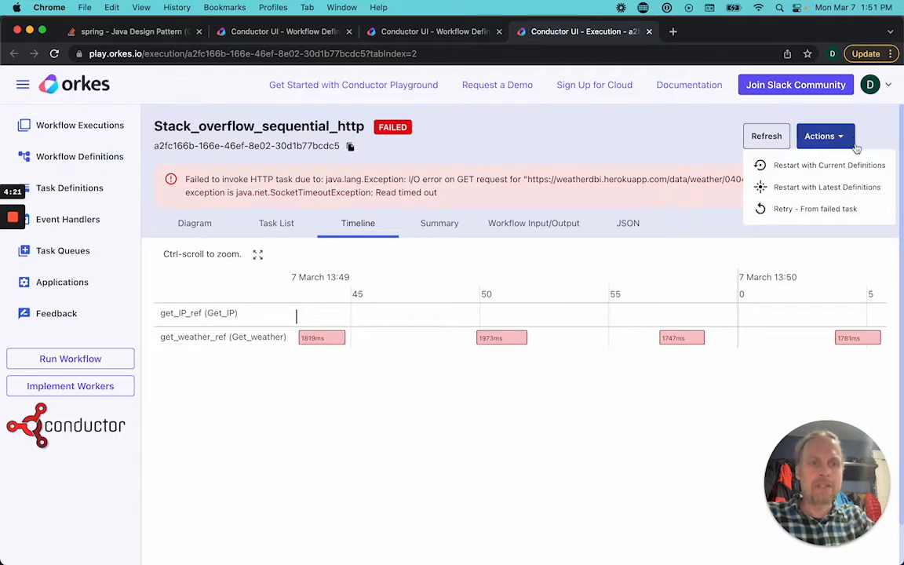
mouse_move(827, 187)
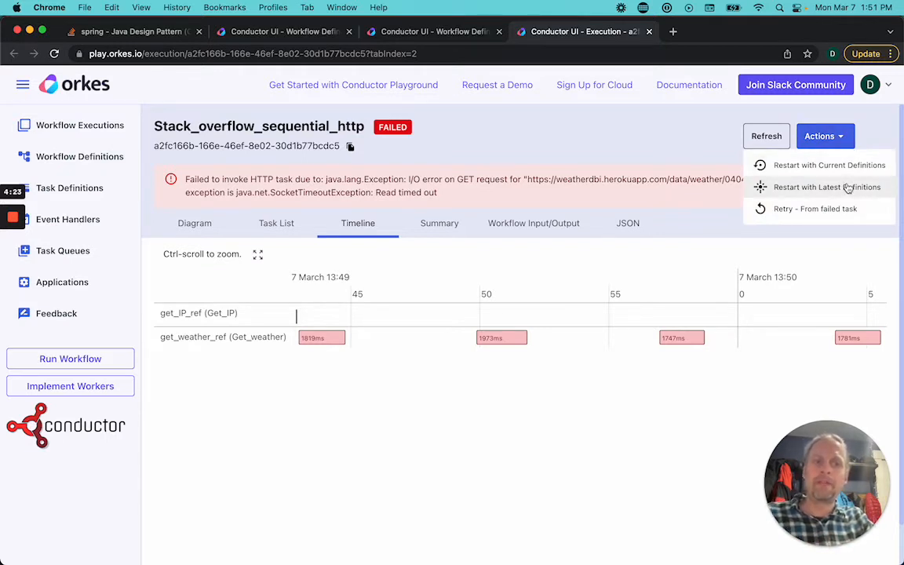
click(828, 186)
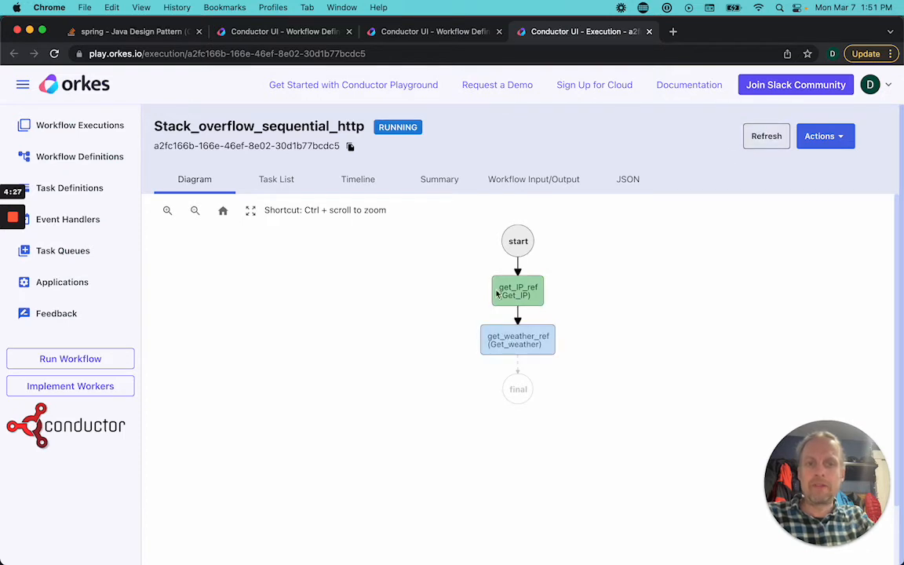
click(766, 135)
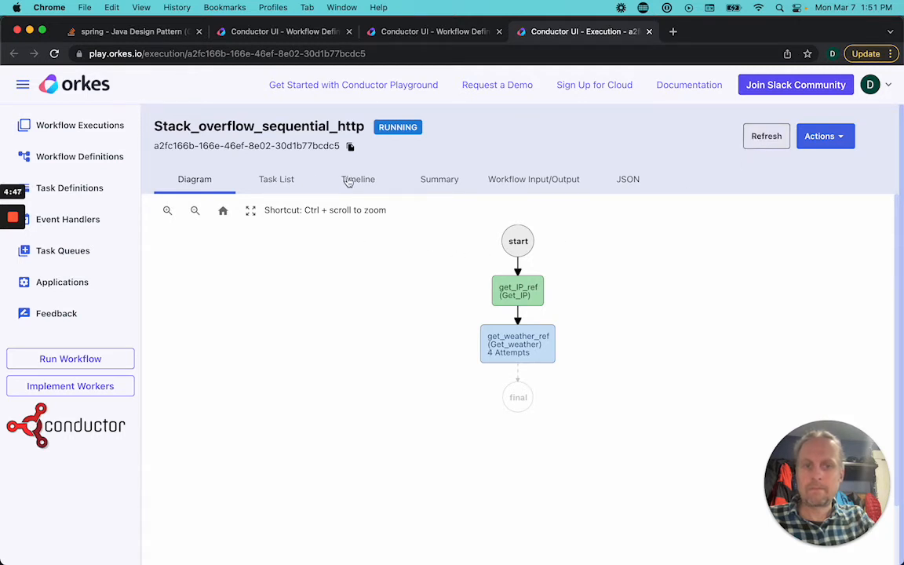
click(358, 179)
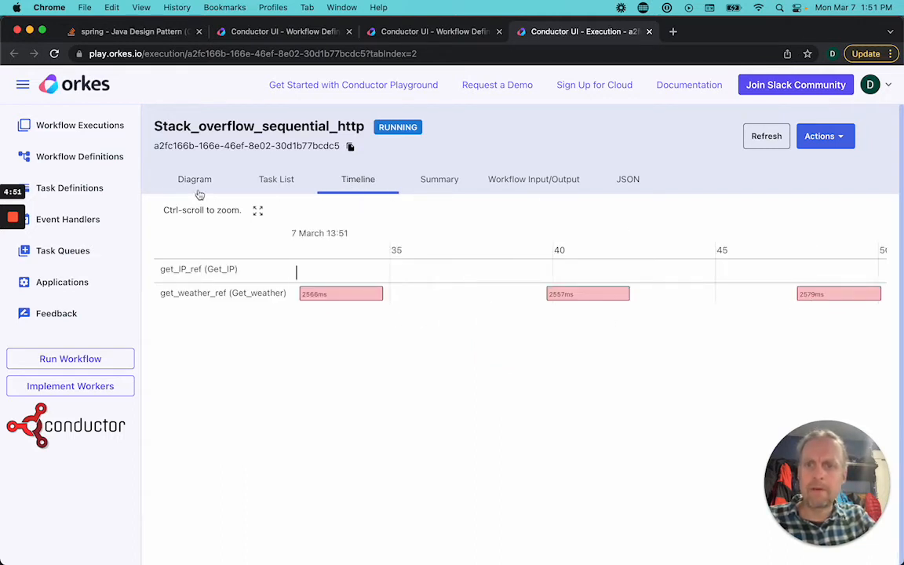
click(194, 179)
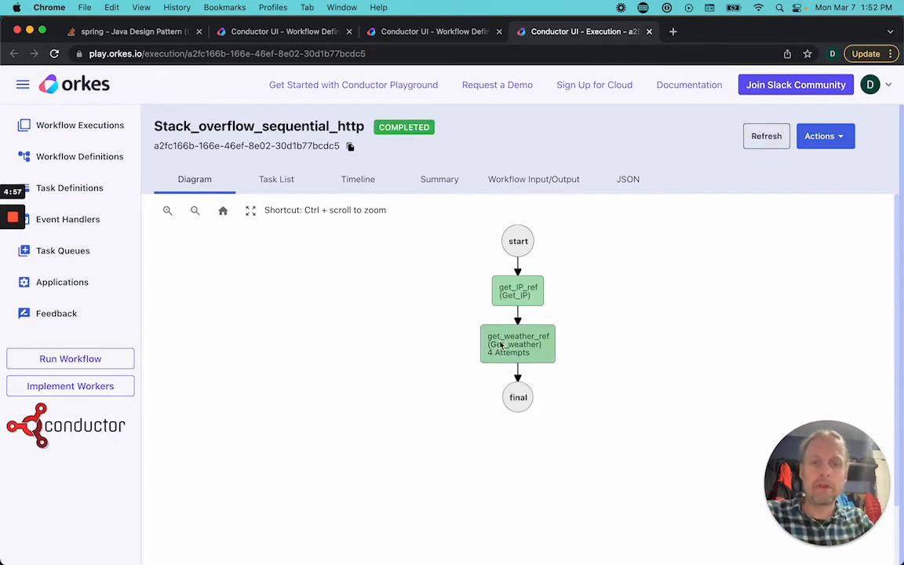
Step: View the get_weather_ref task output showing Kennebunk, ME with light rain showers
click(518, 343)
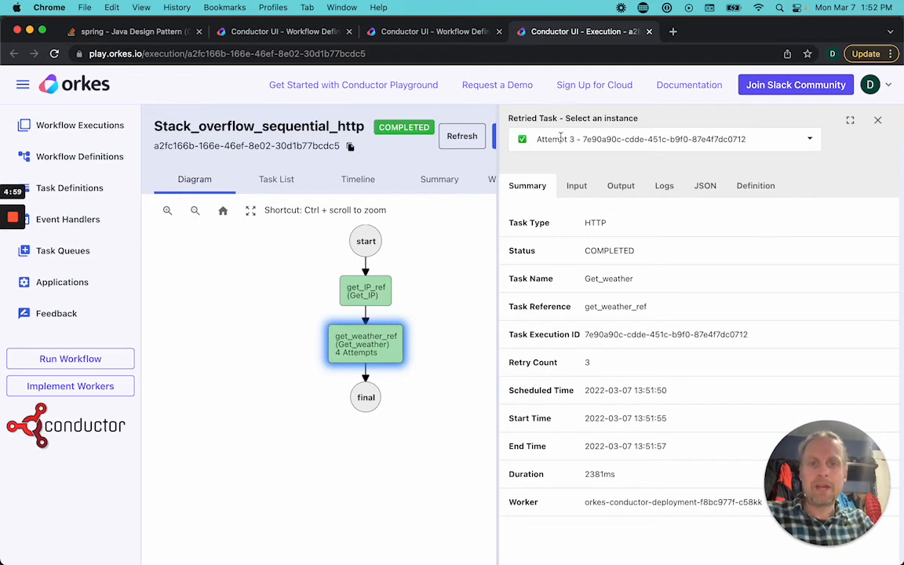
click(662, 139)
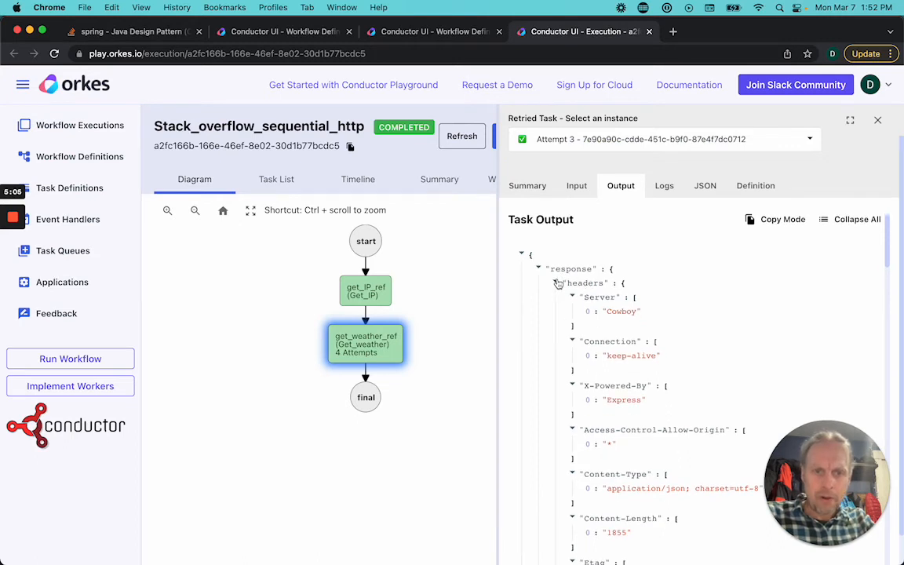
scroll(down, 3)
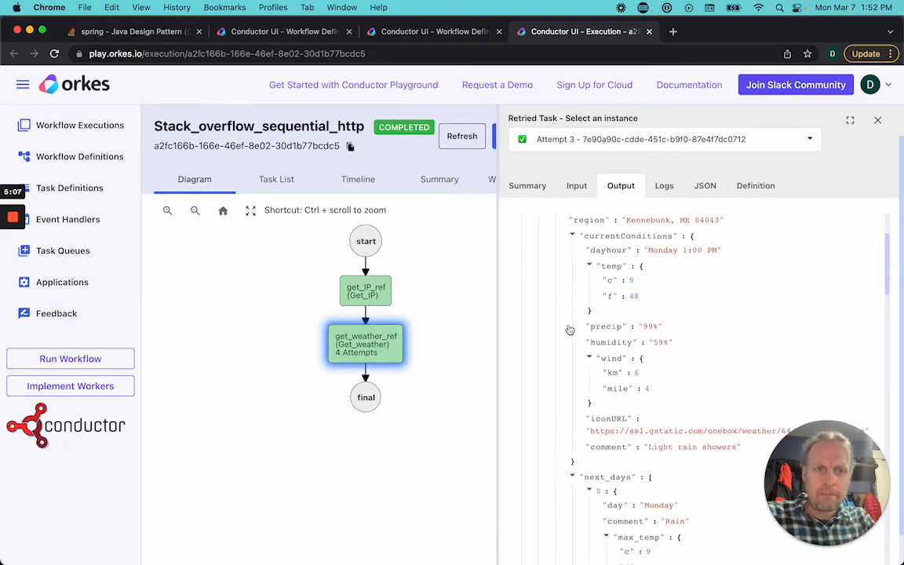
scroll(down, 3)
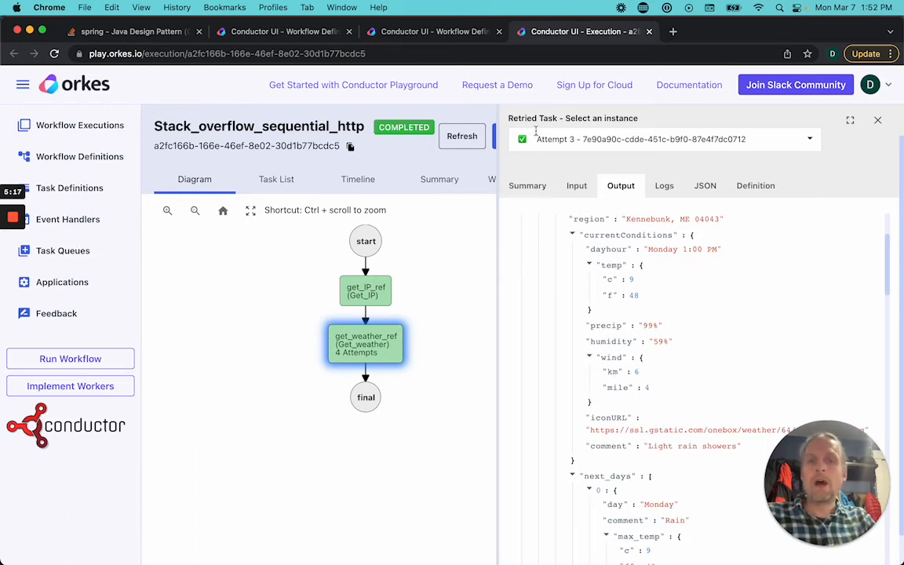
click(877, 119)
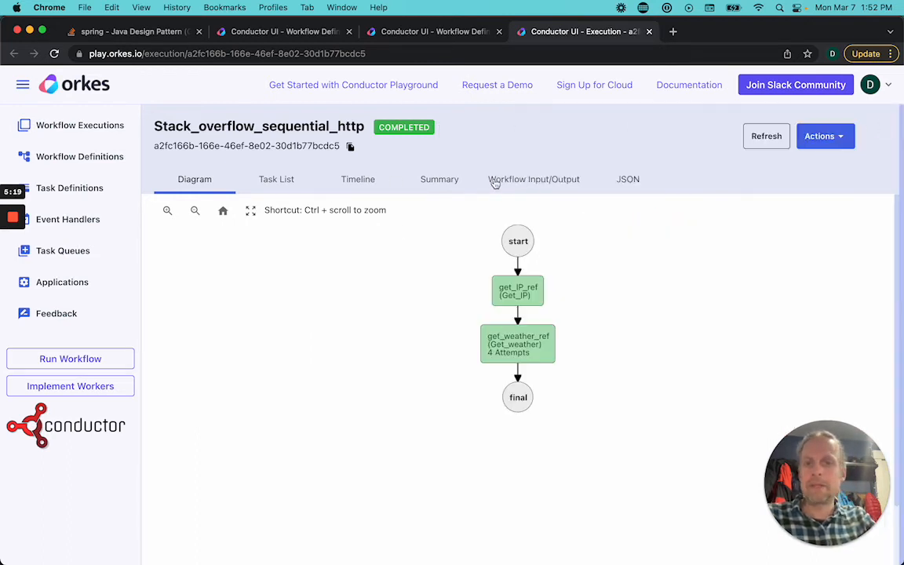
click(533, 178)
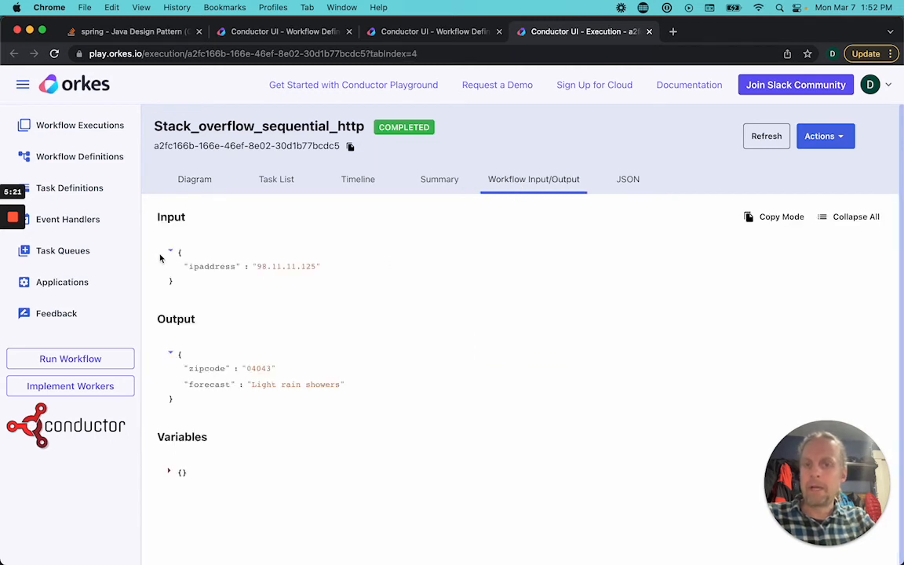
mouse_move(258, 378)
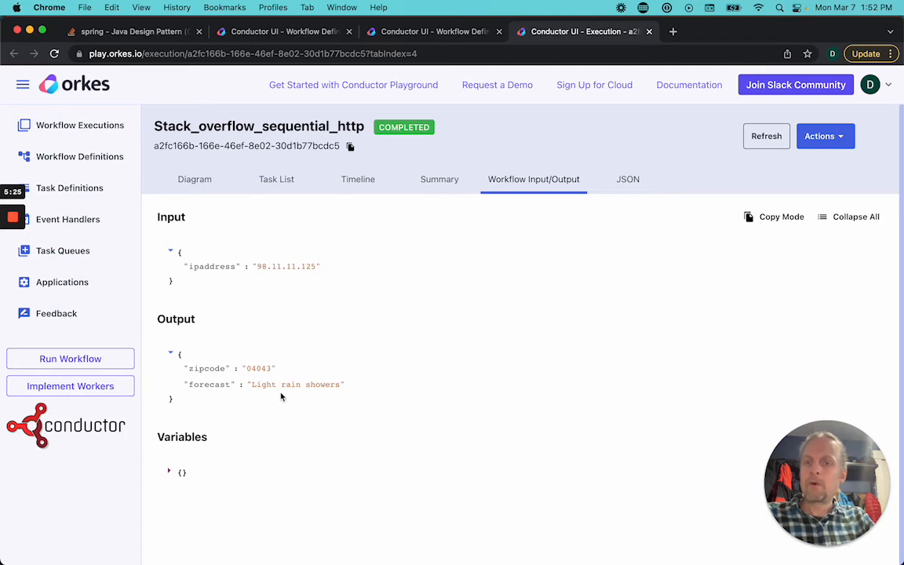
mouse_move(321, 400)
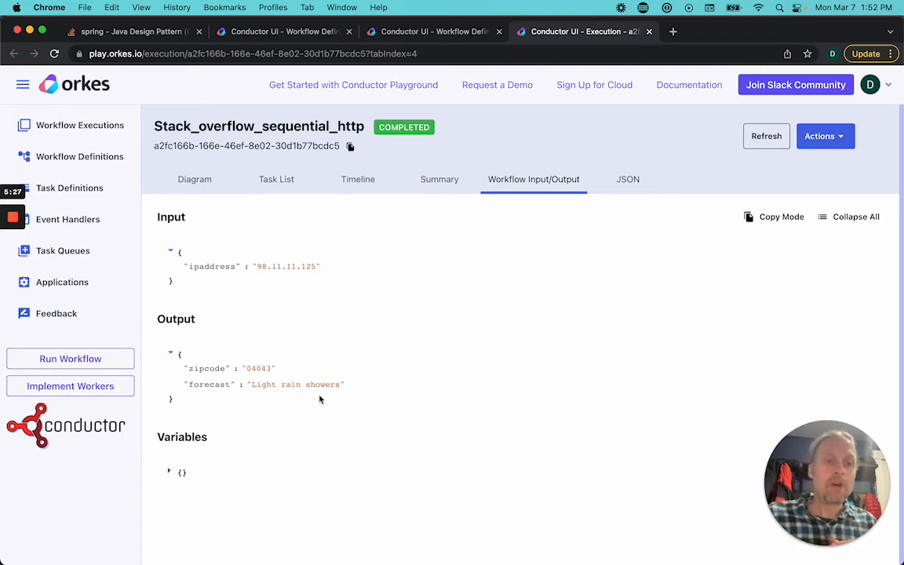